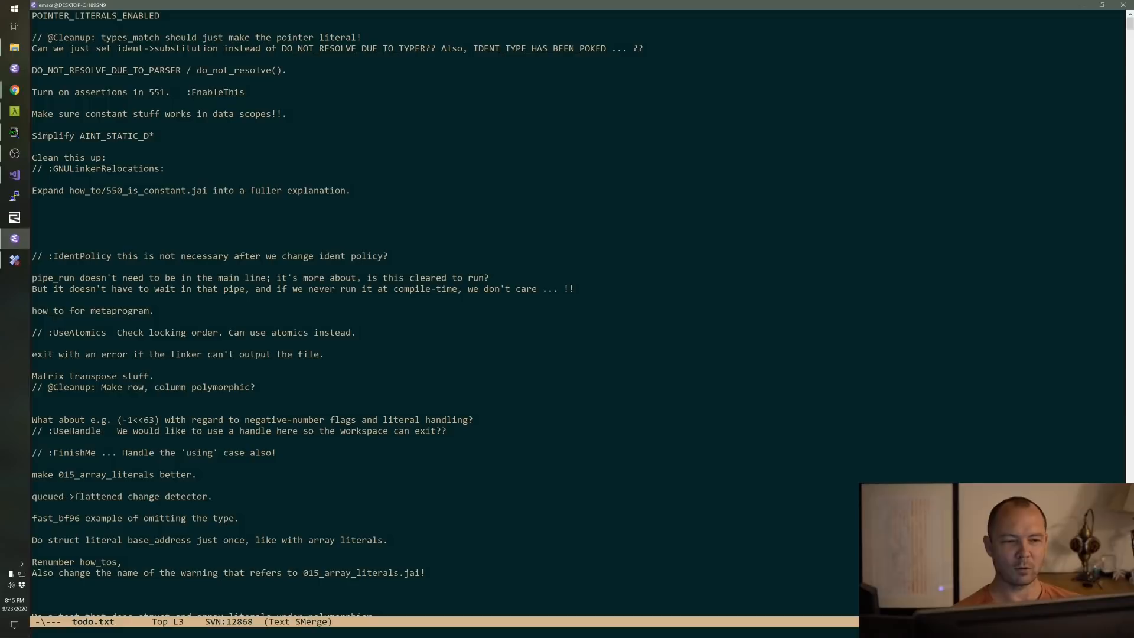
# - Finish the assert comparing manager.entity_array[i] with manager.entity_array[j] by adding 'j]);'
pyautogui.click(37, 159)
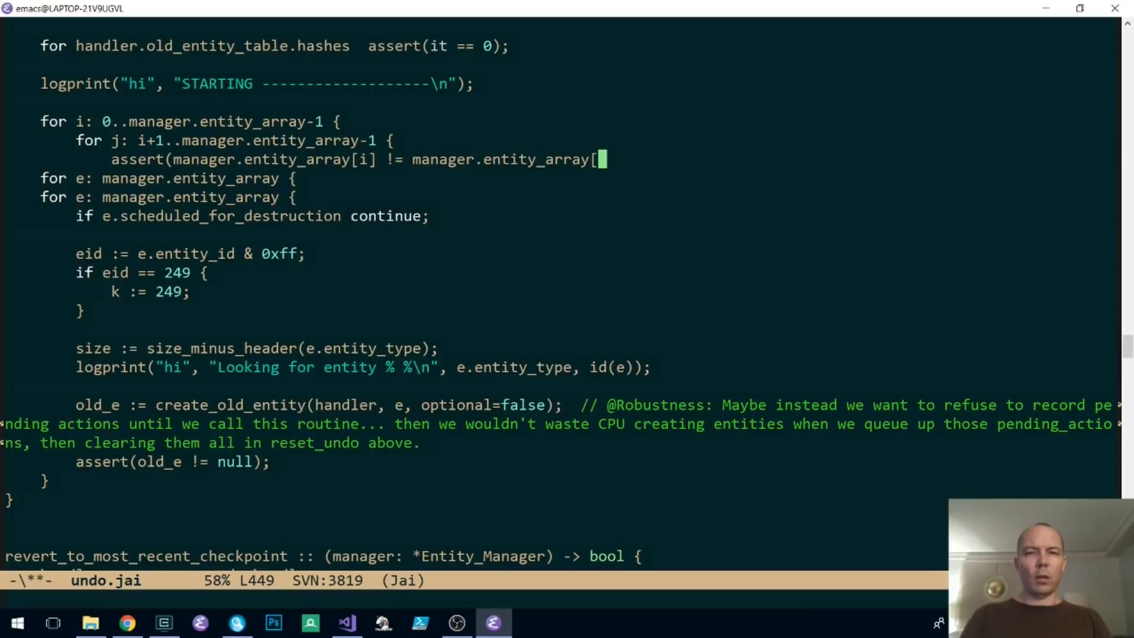
pyautogui.write('j]);')
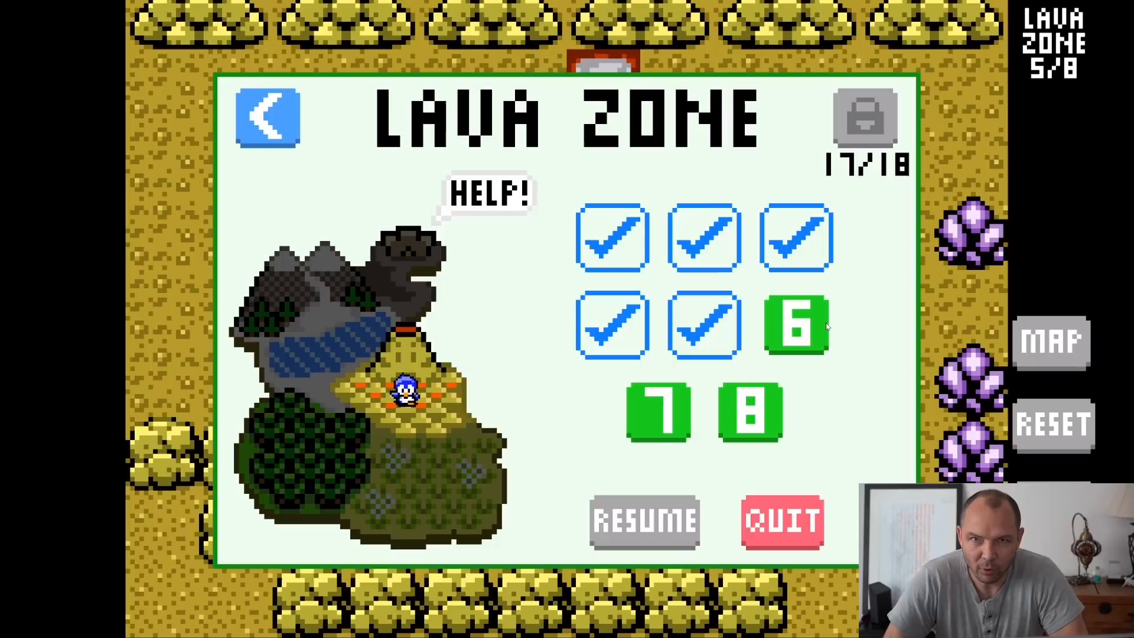
# - Bring up the Lava Zone pause menu with its level checkmarks, Resume and Quit
pyautogui.click(796, 323)
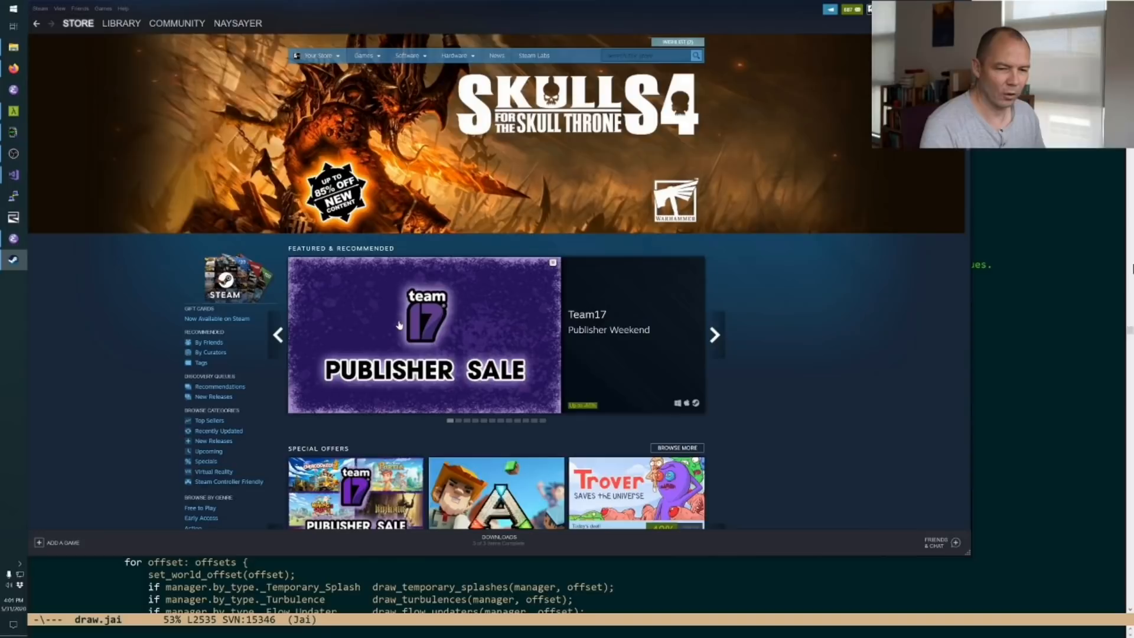
# - Scroll the Steam store front page, then head to the game library
pyautogui.scroll(-3)
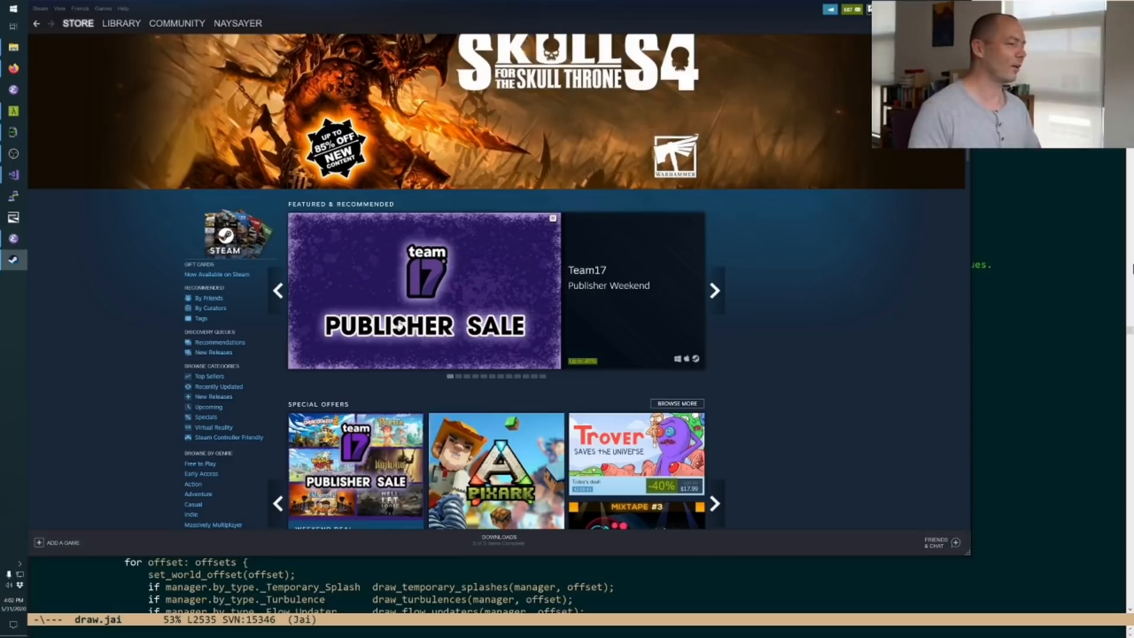
pyautogui.click(121, 22)
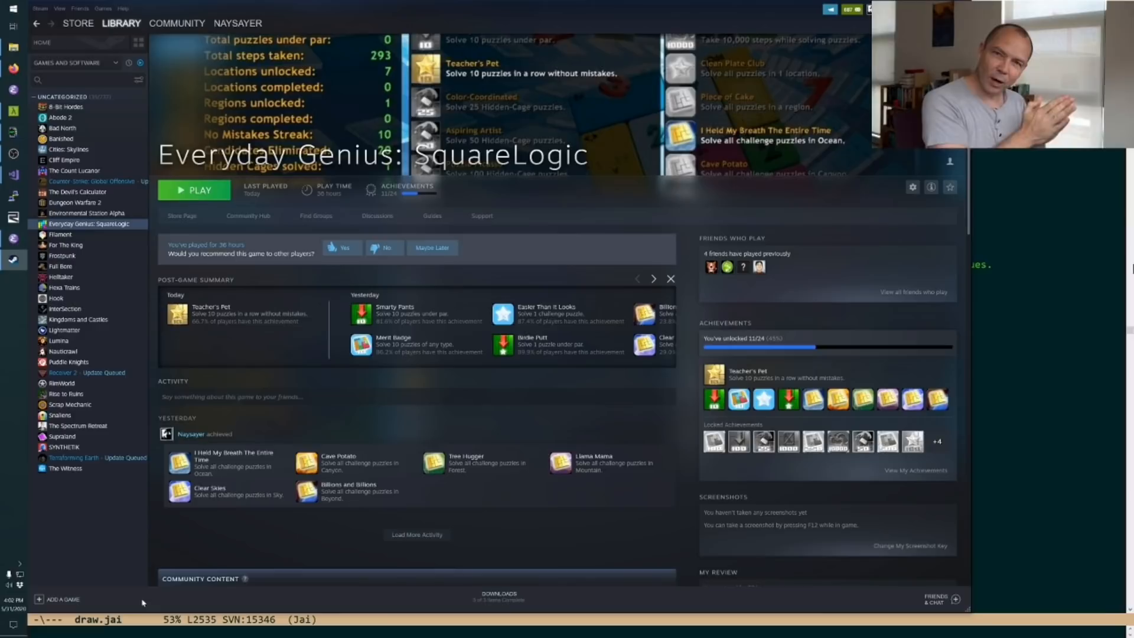
# - Select Everyday Genius: SquareLogic in the library games list
pyautogui.click(193, 189)
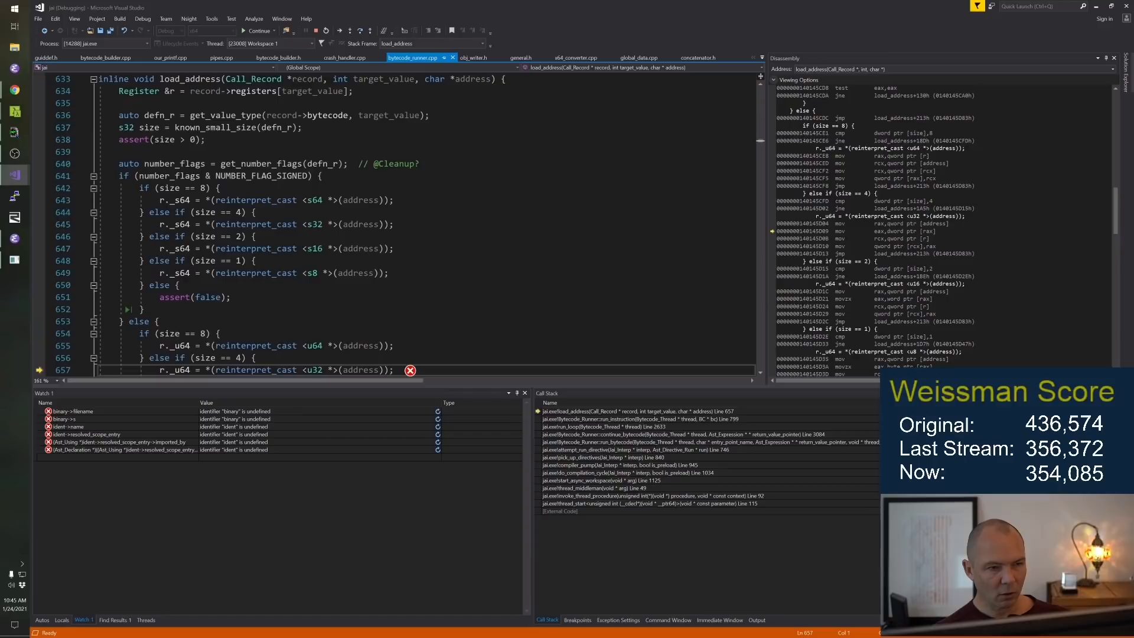
# - Scroll bytecode_runner.cpp down to the exception marker at line 657 in load_address
pyautogui.scroll(-3)
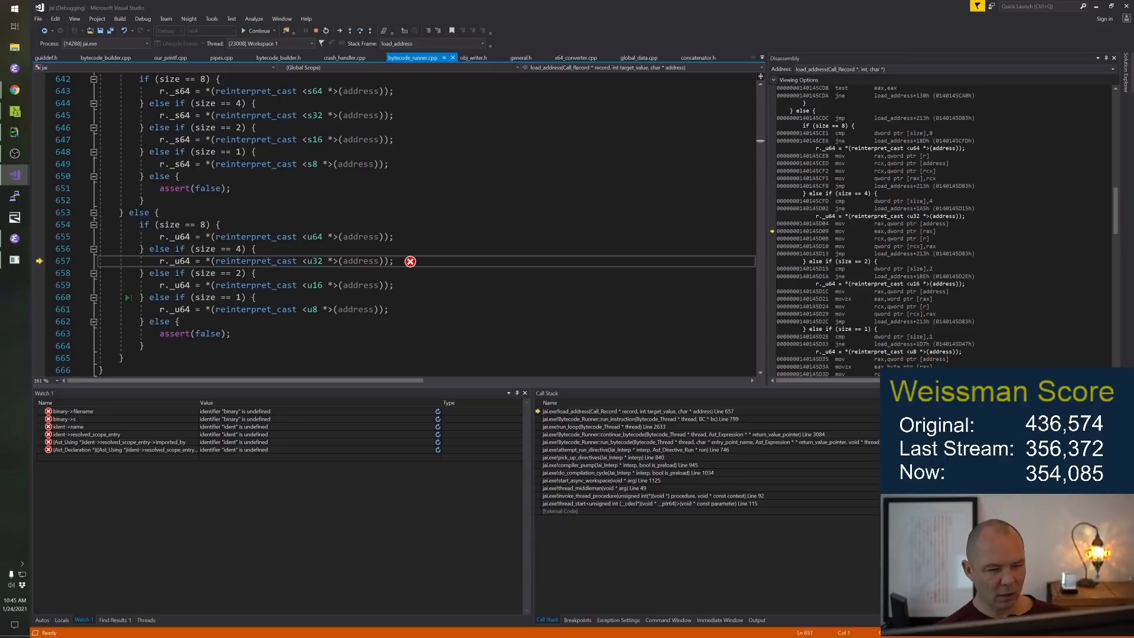